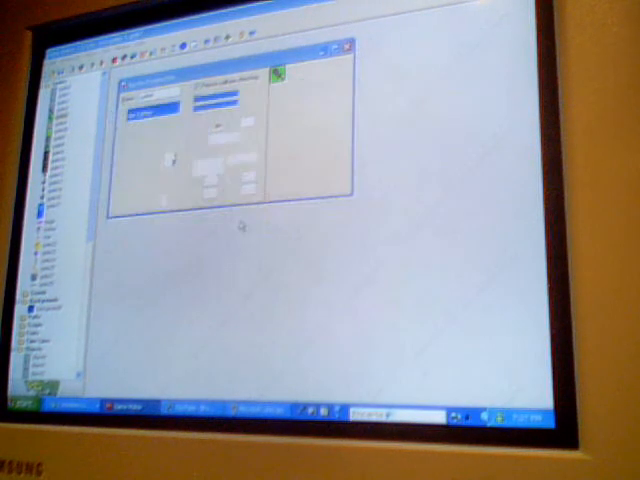
- Run the game from the Game Maker toolbar to test the item-swapping object
click(348, 50)
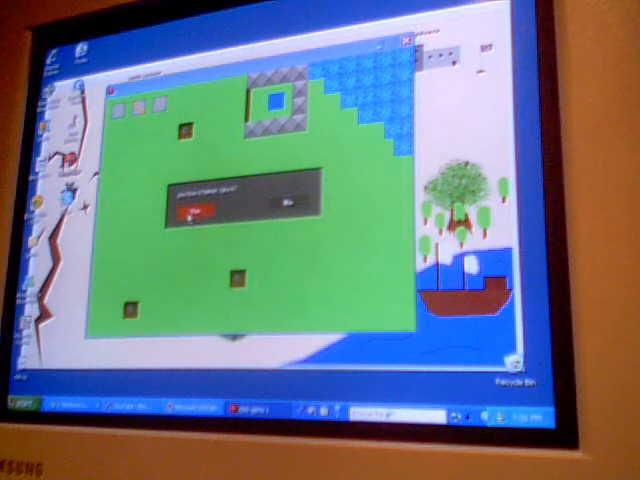
- Confirm OK on the opening message so the player stands in the green play area
click(190, 210)
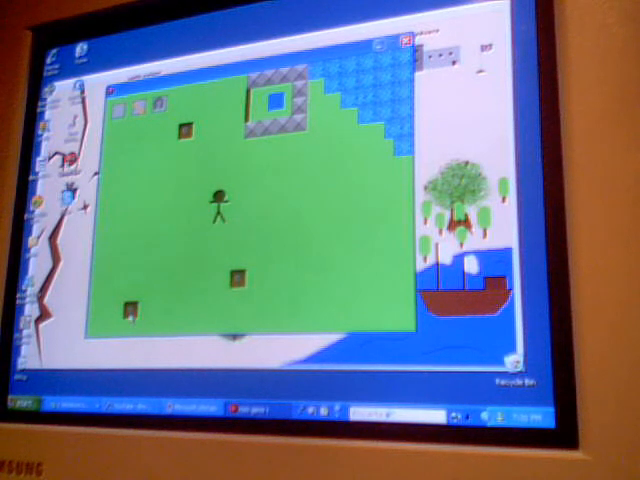